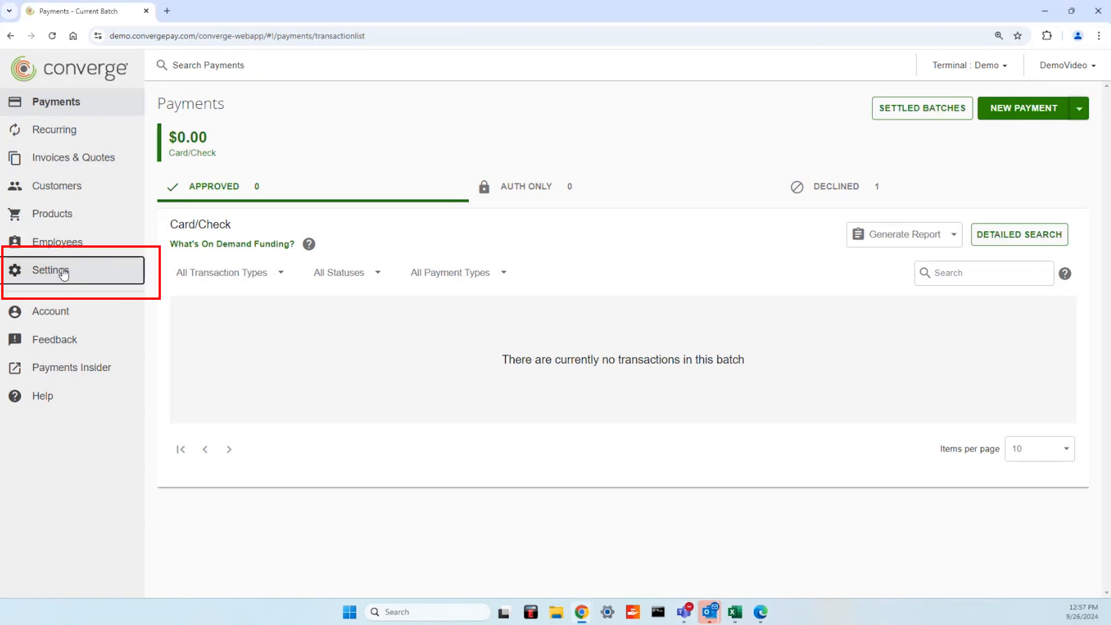
Step: From Settings, go to the Buy Button page under Advanced API Settings
click(52, 271)
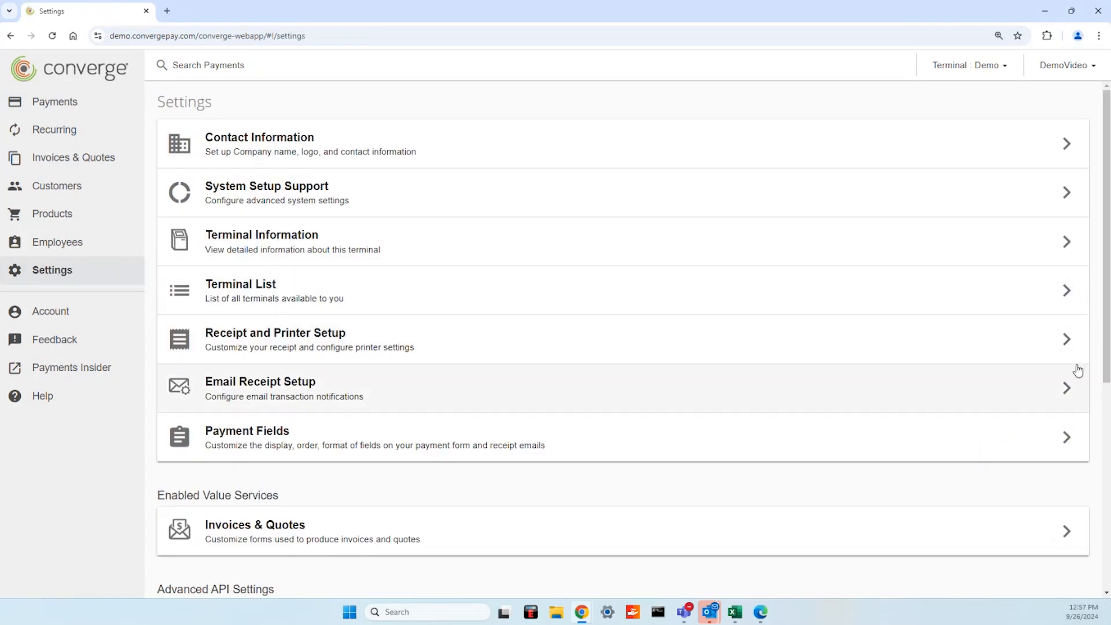
scroll(down, 3)
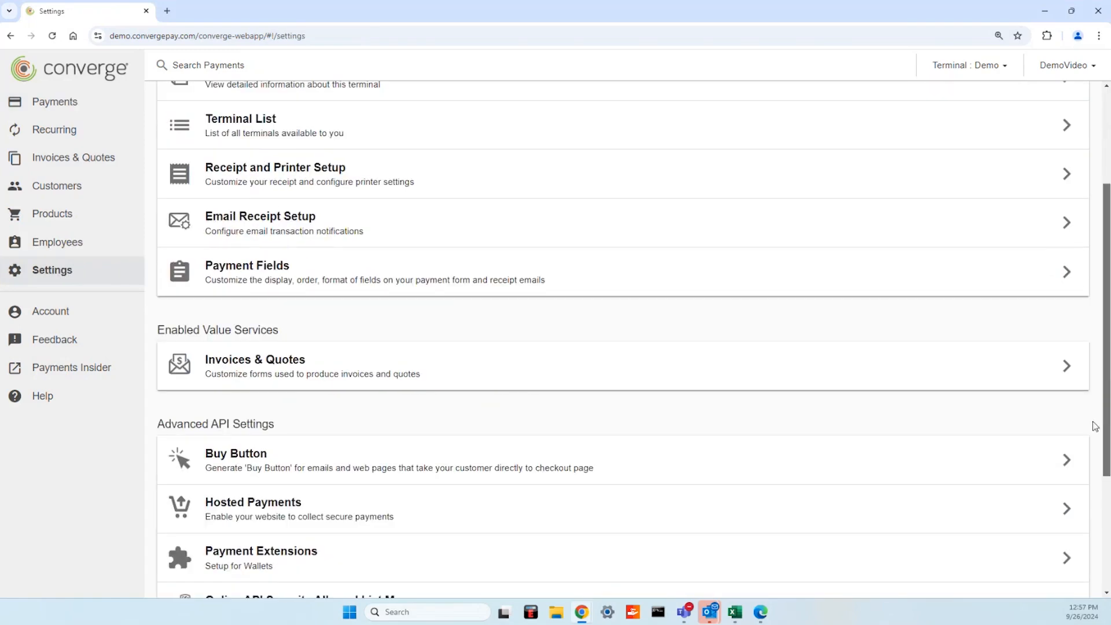
click(236, 453)
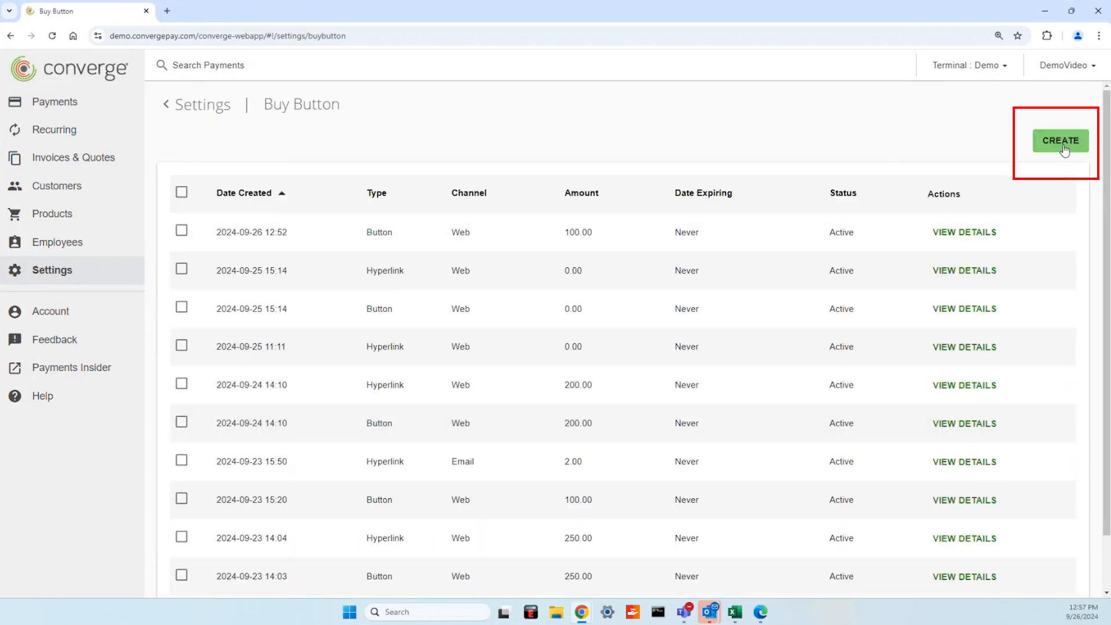
Step: Create a new buy button with amount 100.00, trying buyer-input pricing then keeping Set fixed price
click(1060, 140)
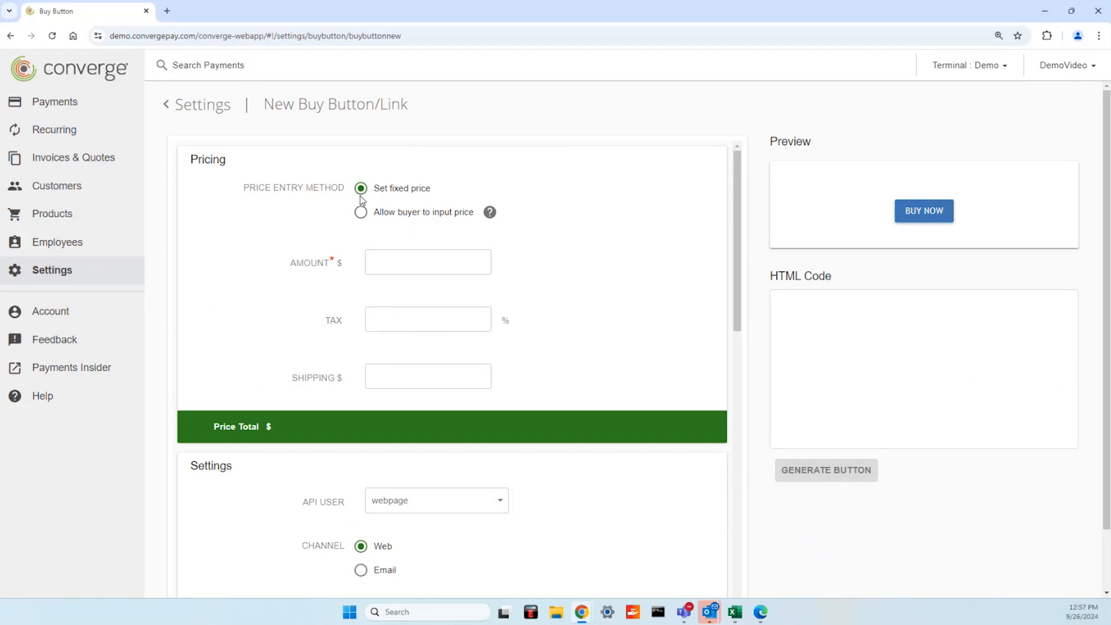
click(428, 261)
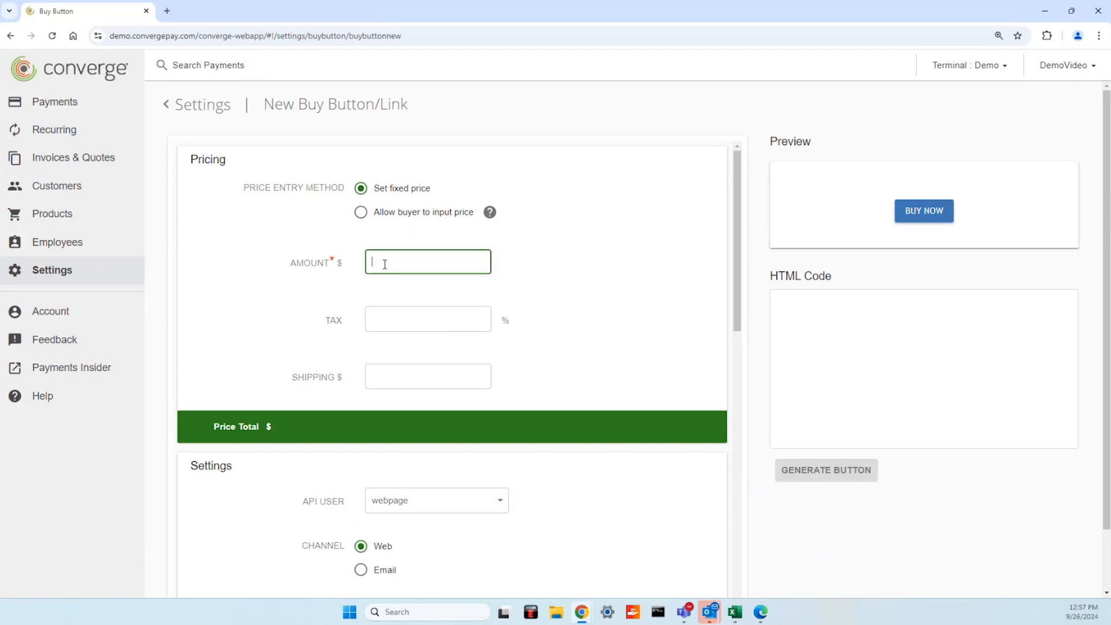
text(100.00)
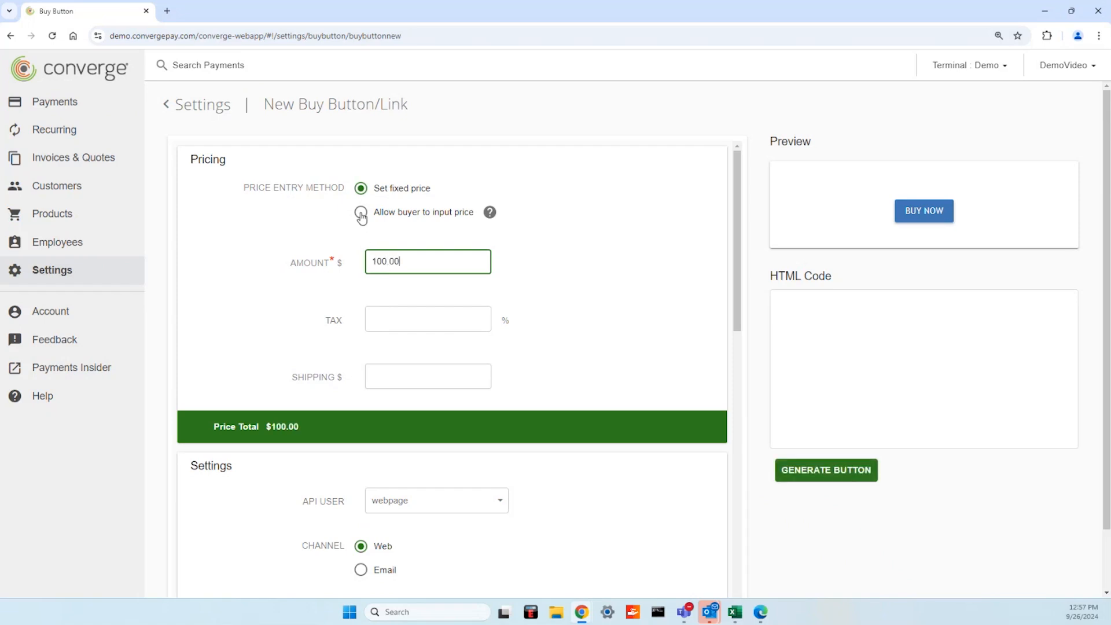
click(361, 212)
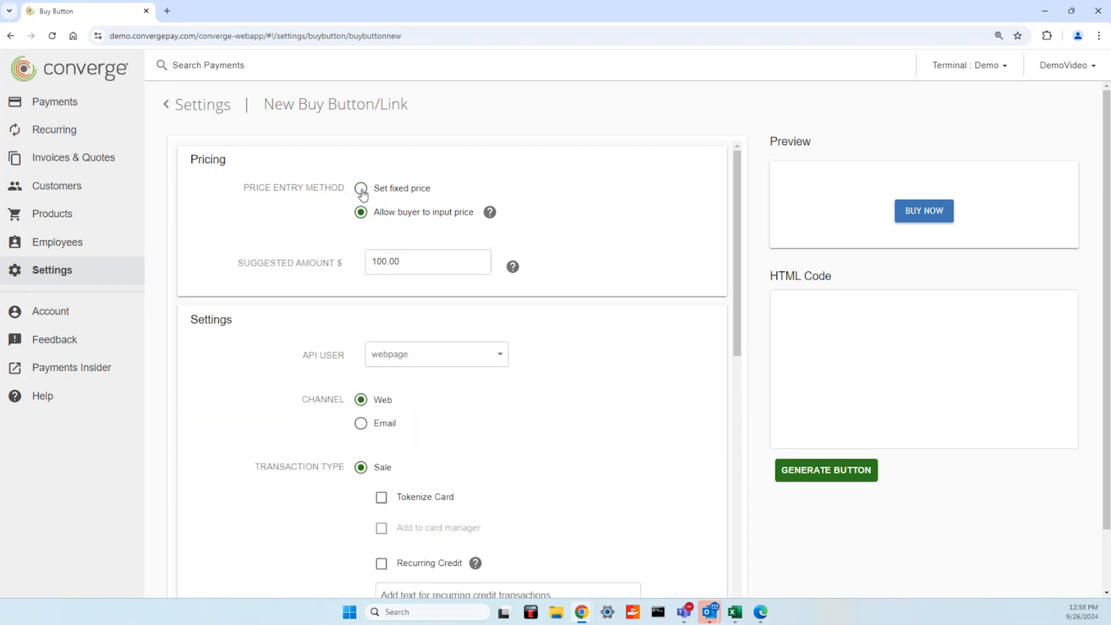
click(361, 188)
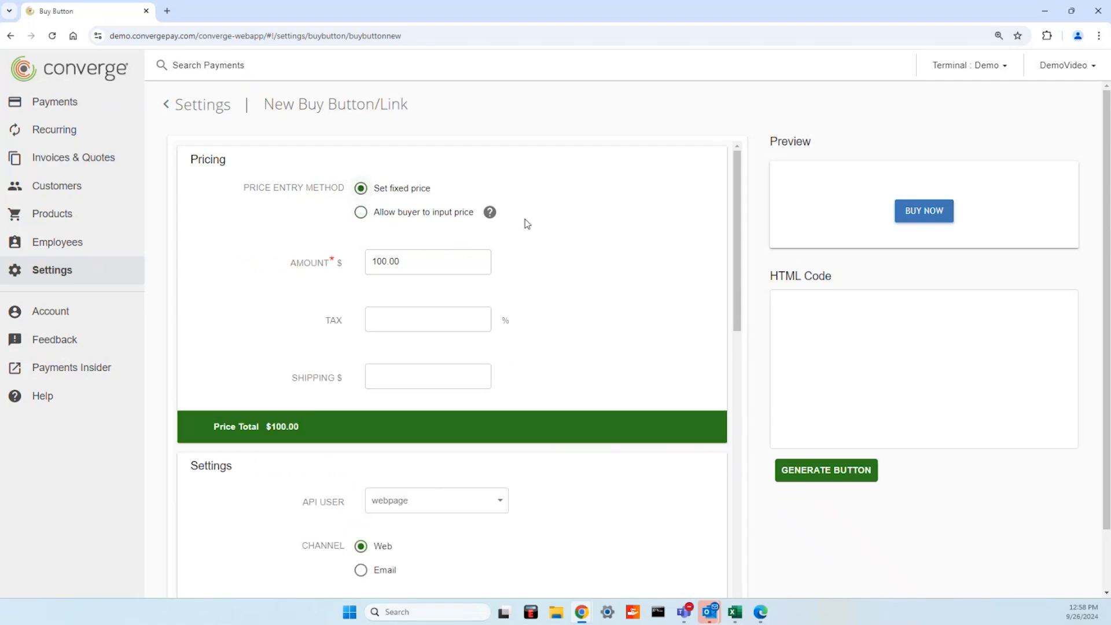
scroll(down, 3)
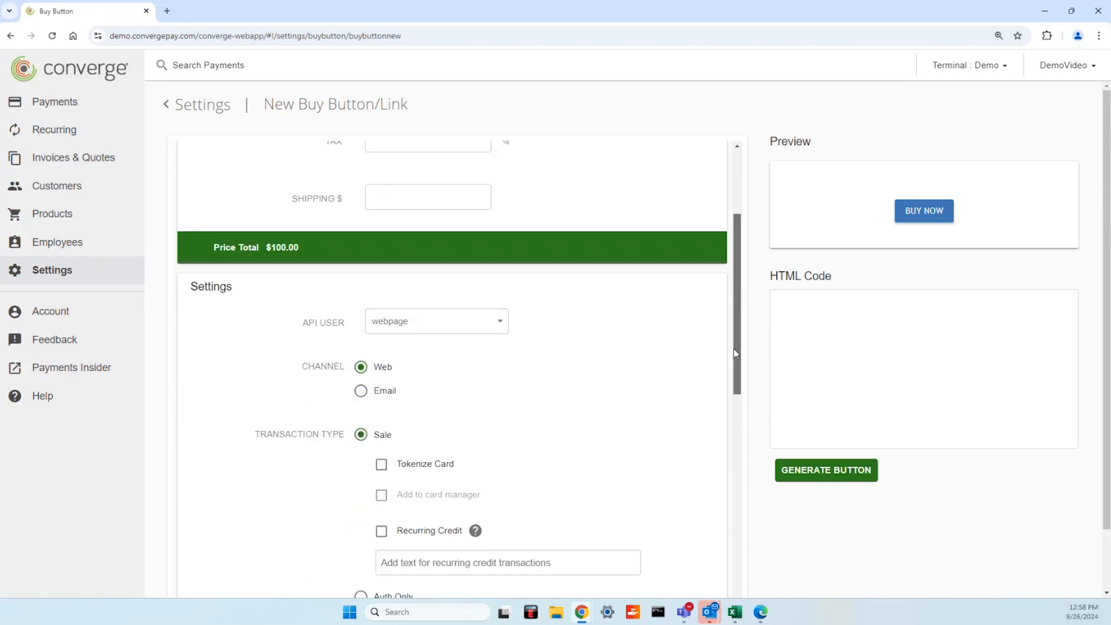
scroll(down, 3)
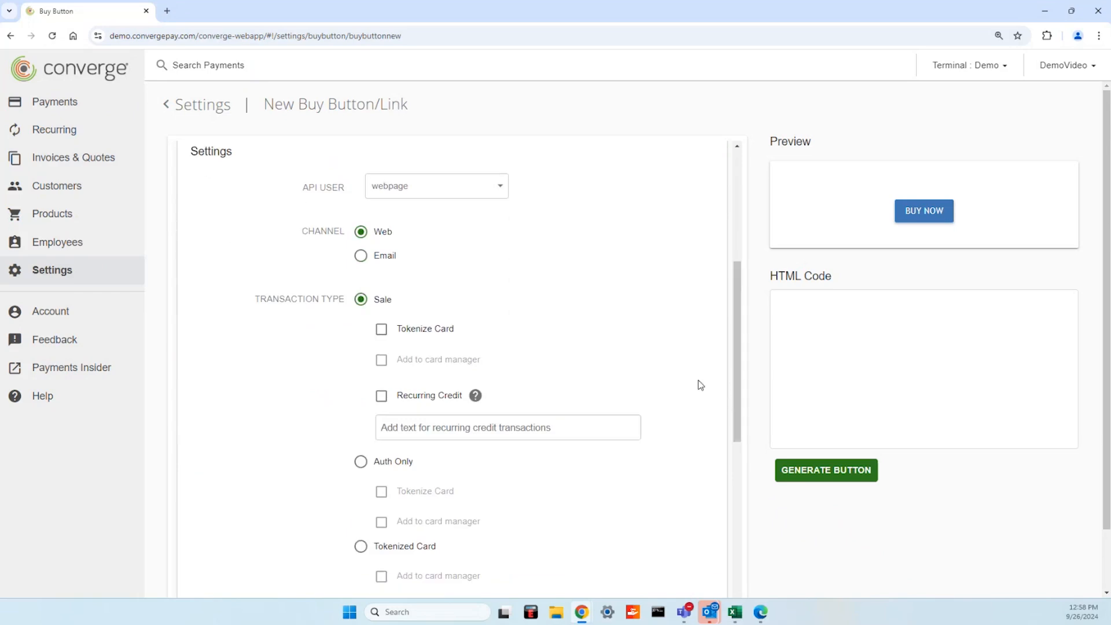
mouse_move(440, 273)
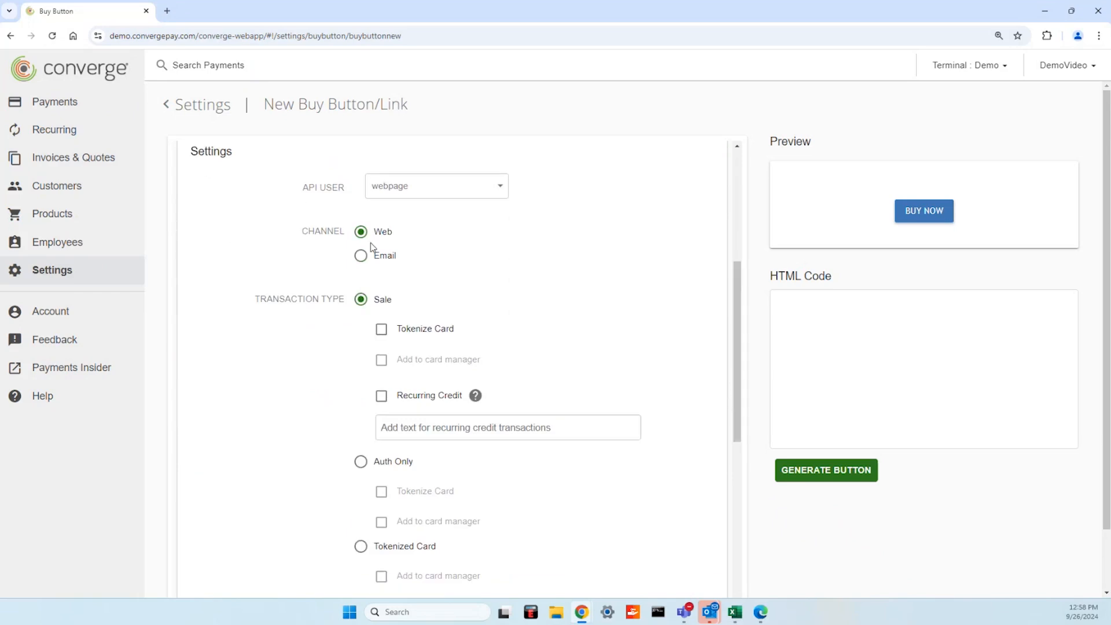
click(361, 256)
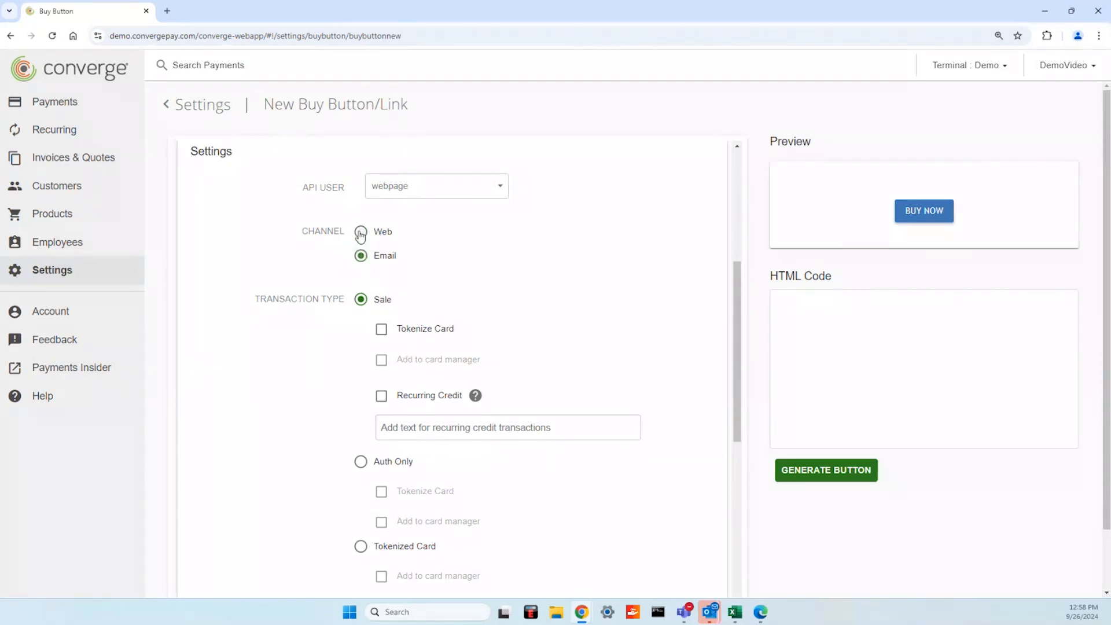
click(361, 232)
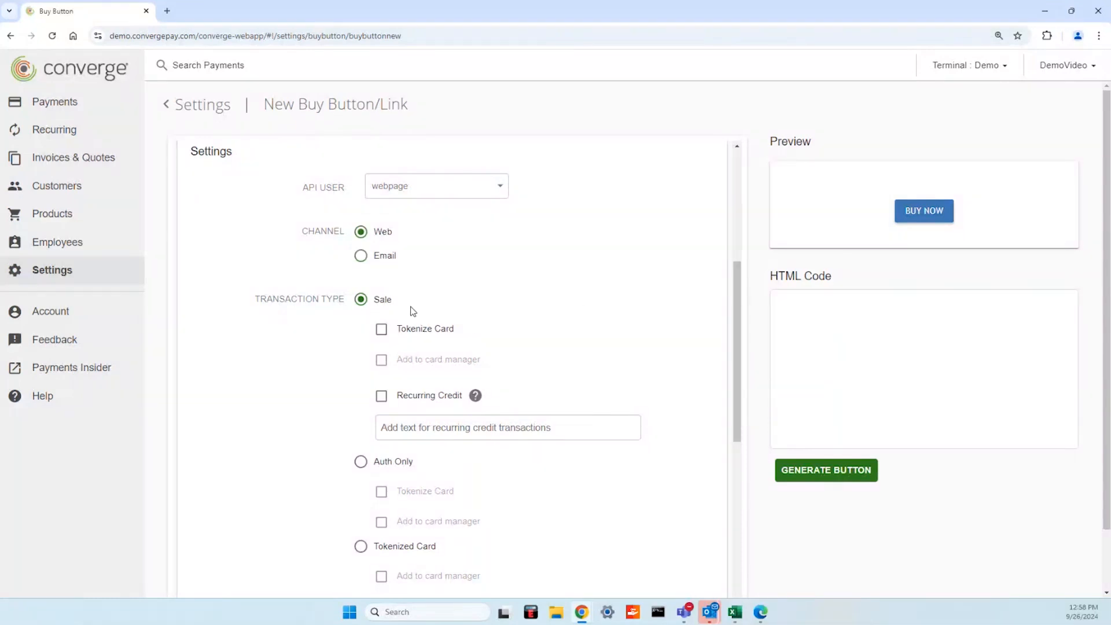
scroll(down, 3)
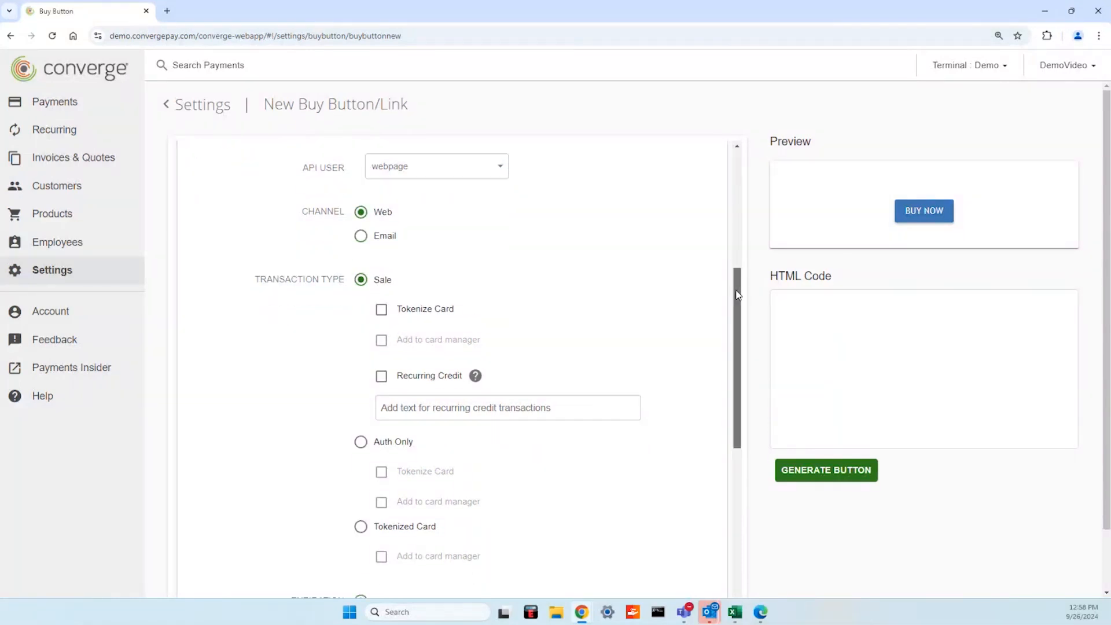
scroll(down, 3)
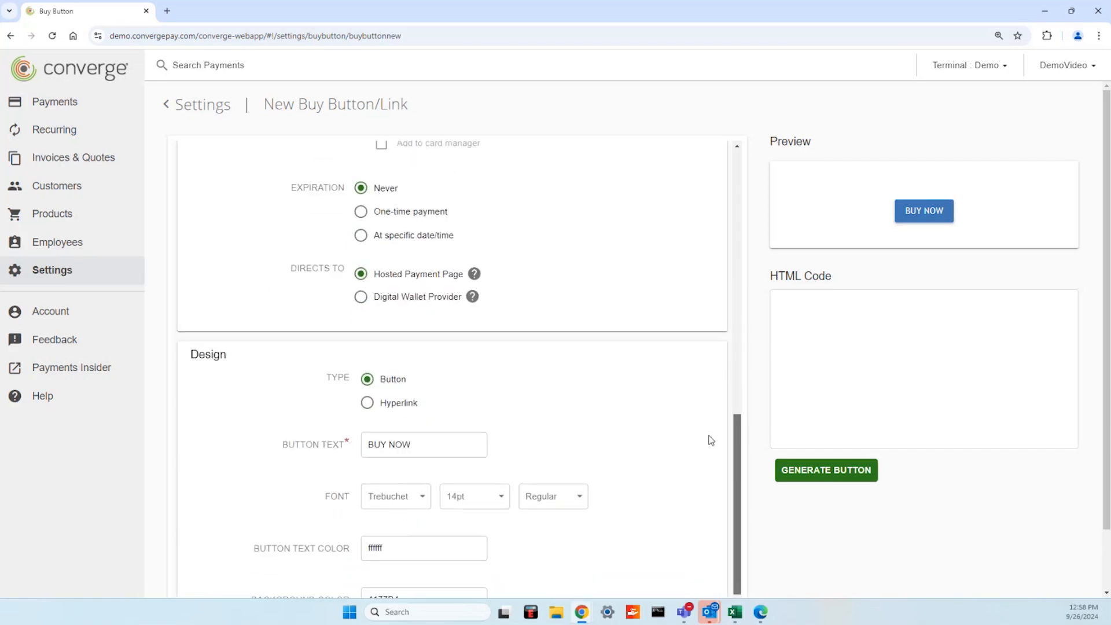
scroll(down, 3)
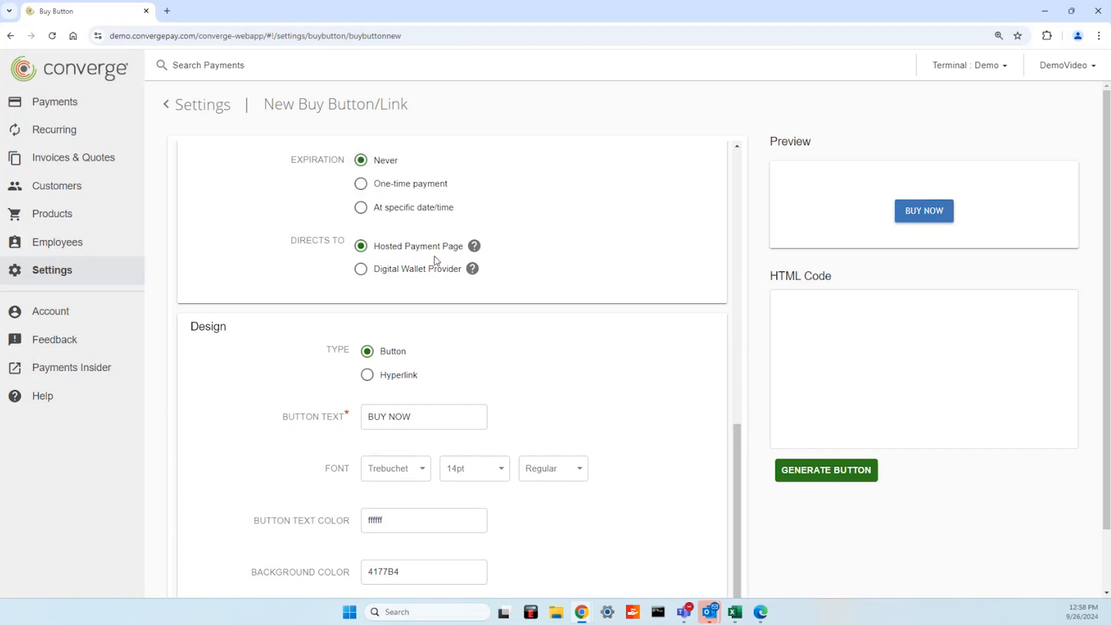
mouse_move(1098, 380)
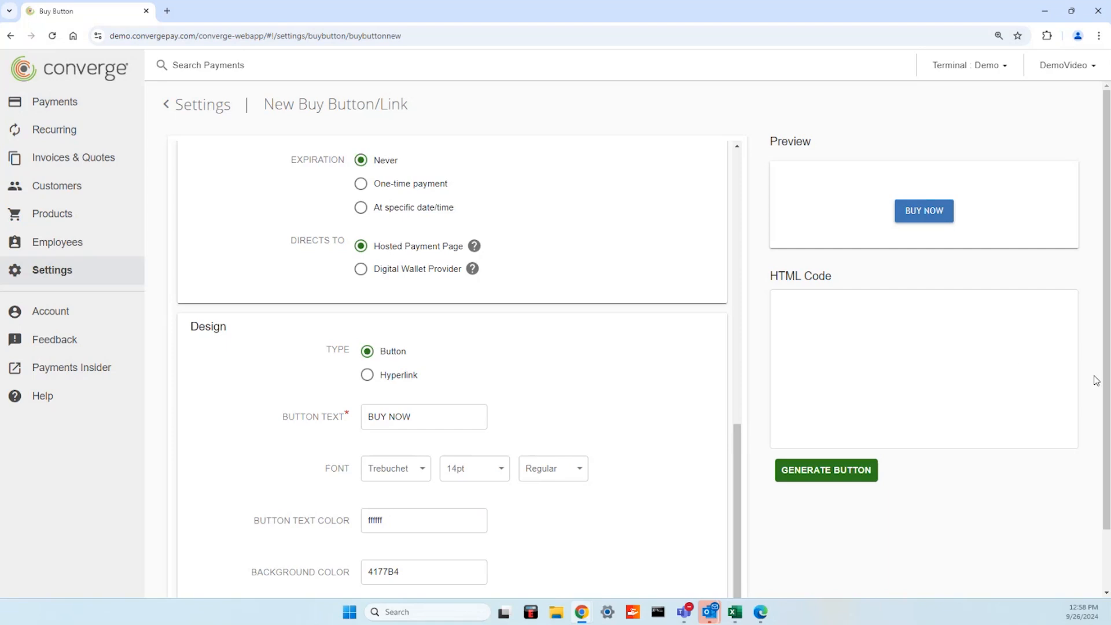
Step: Set the design Type to Button (after trying Hyperlink), keeping BUY NOW text and white text colour
scroll(down, 3)
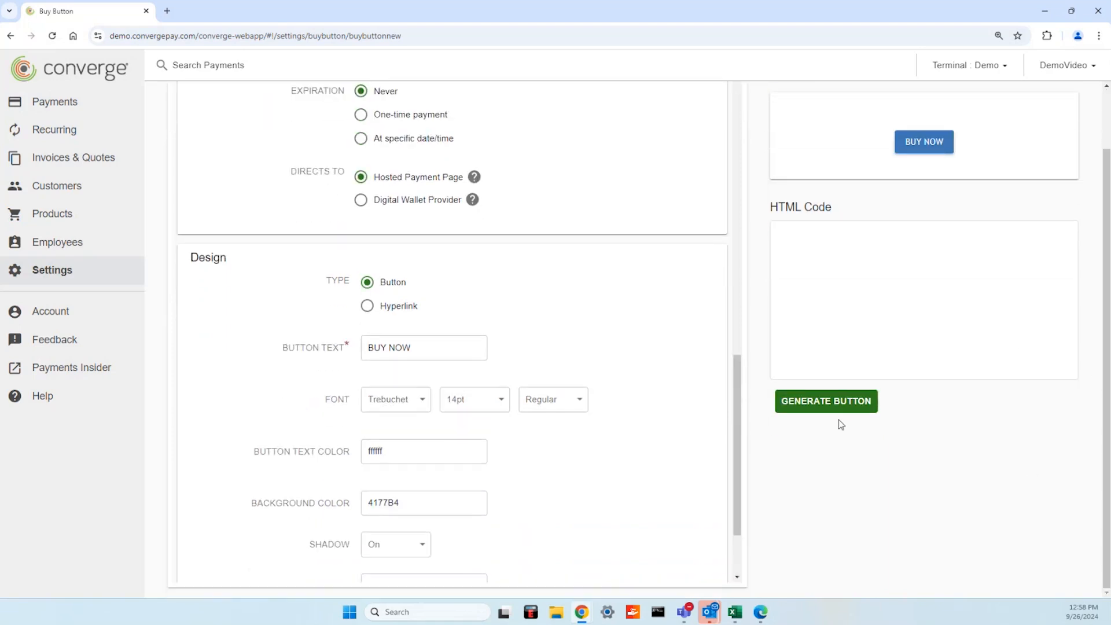
scroll(down, 3)
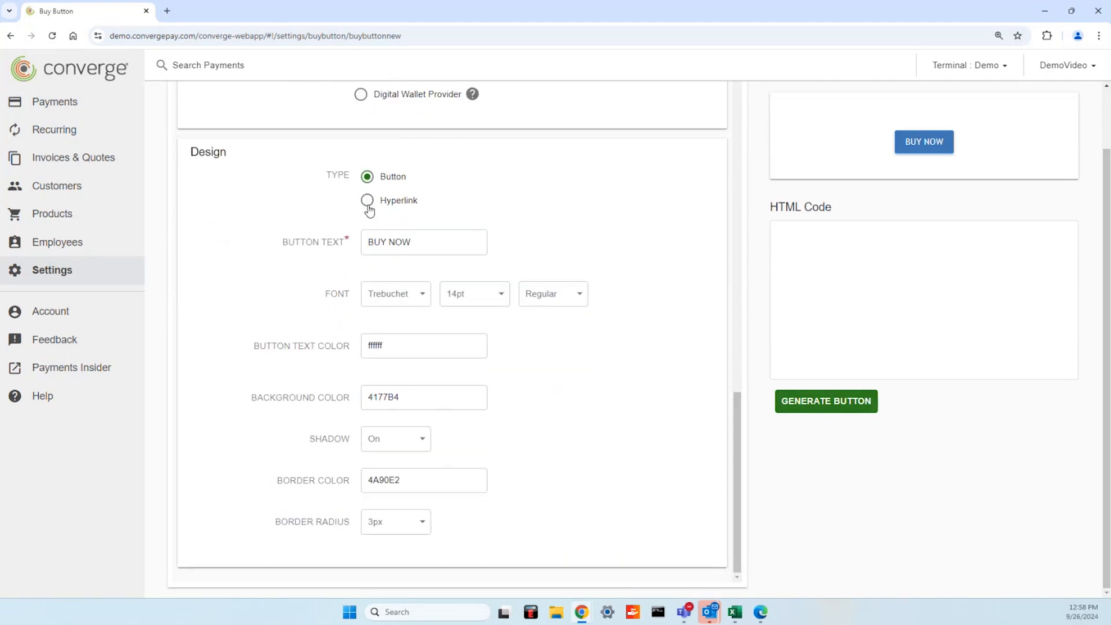
click(366, 200)
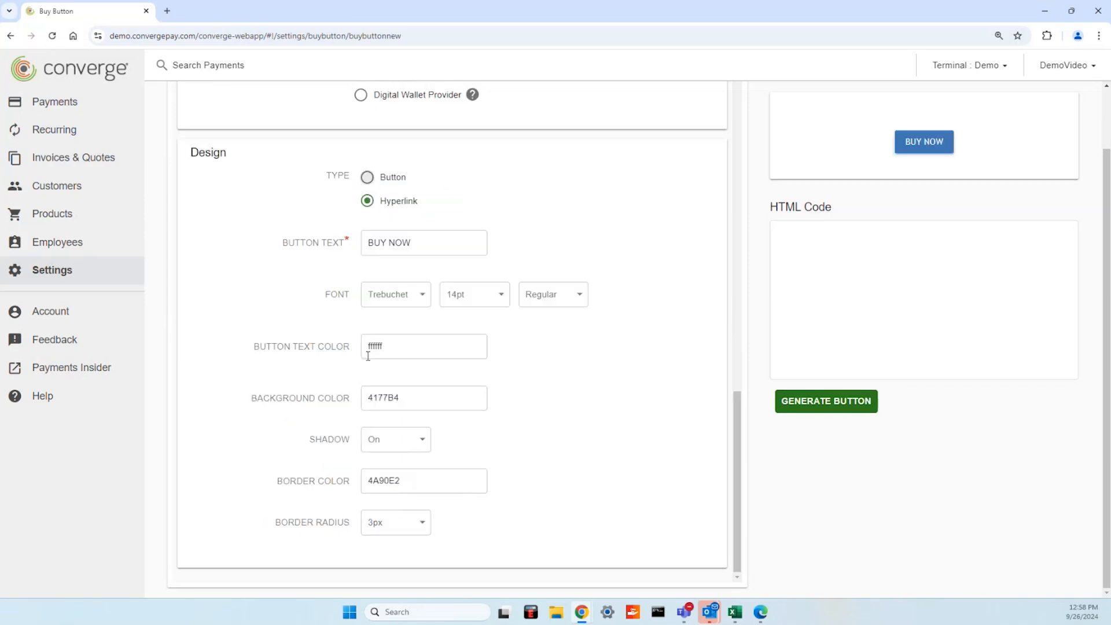
click(365, 177)
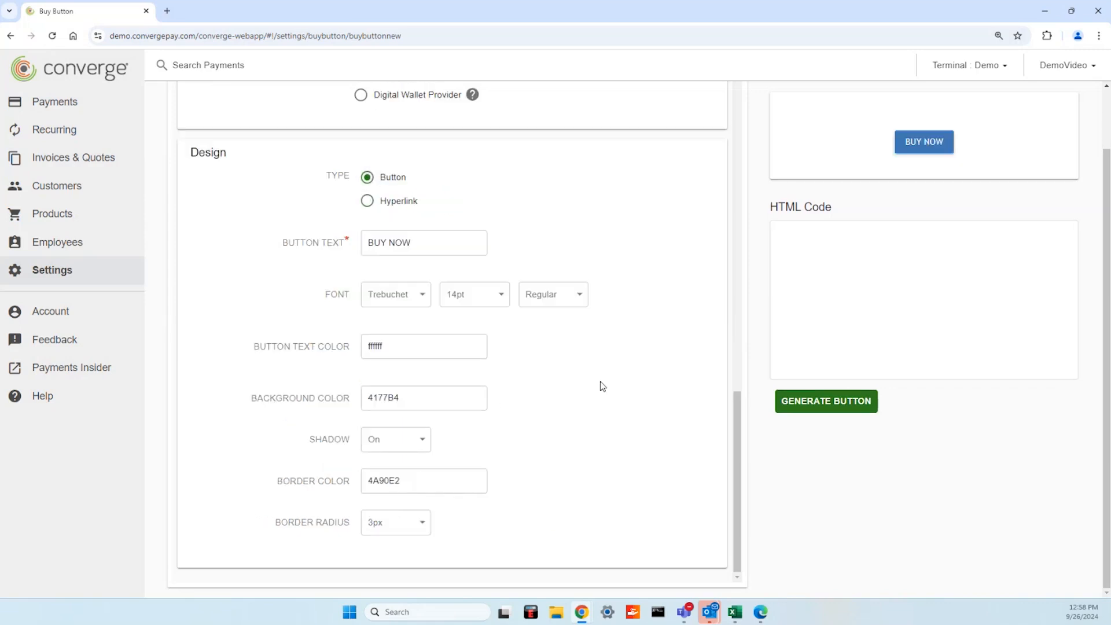
click(430, 243)
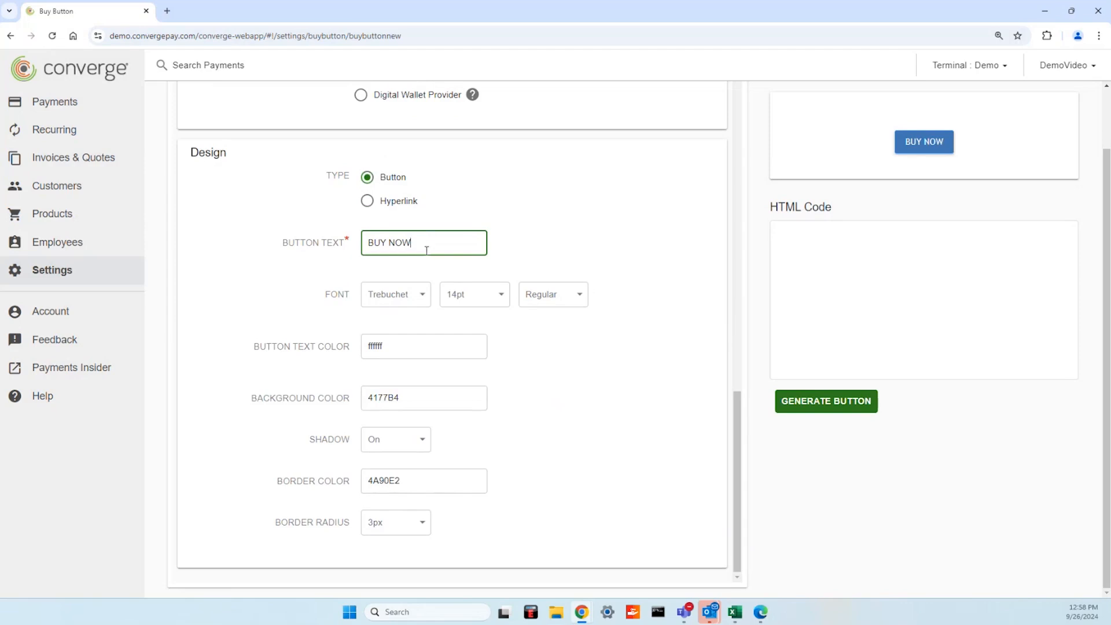
mouse_move(429, 338)
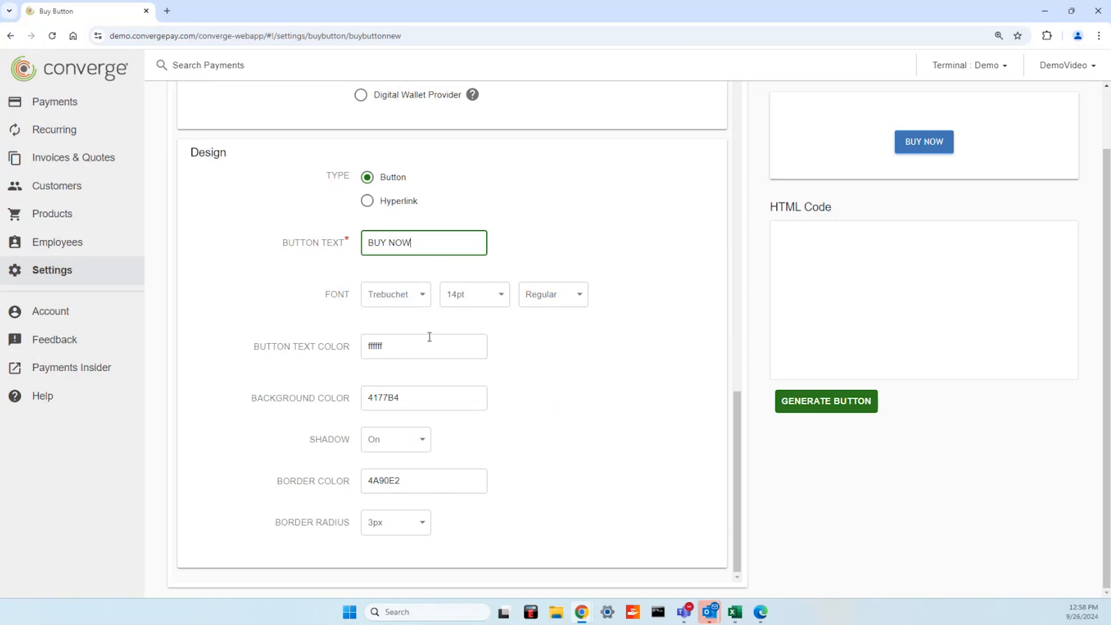
click(433, 346)
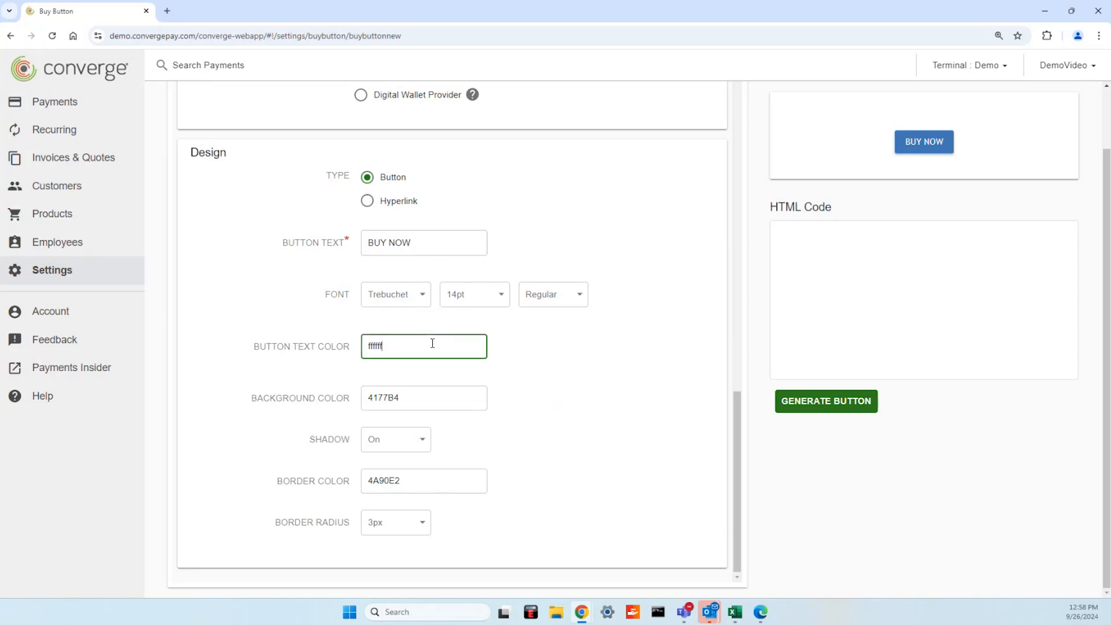
mouse_move(458, 369)
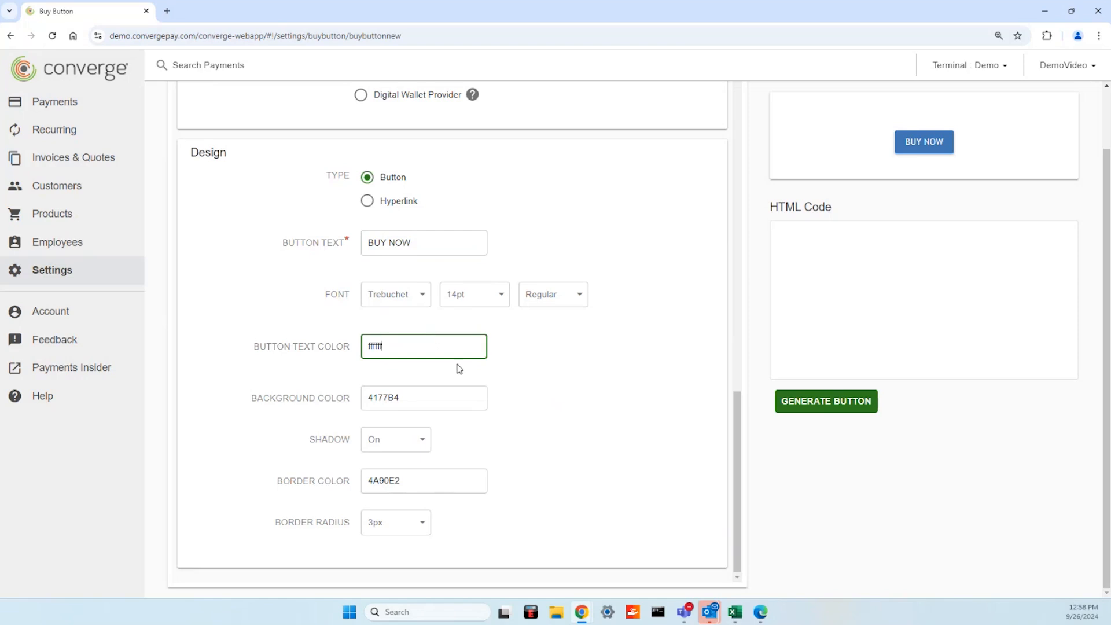
mouse_move(845, 315)
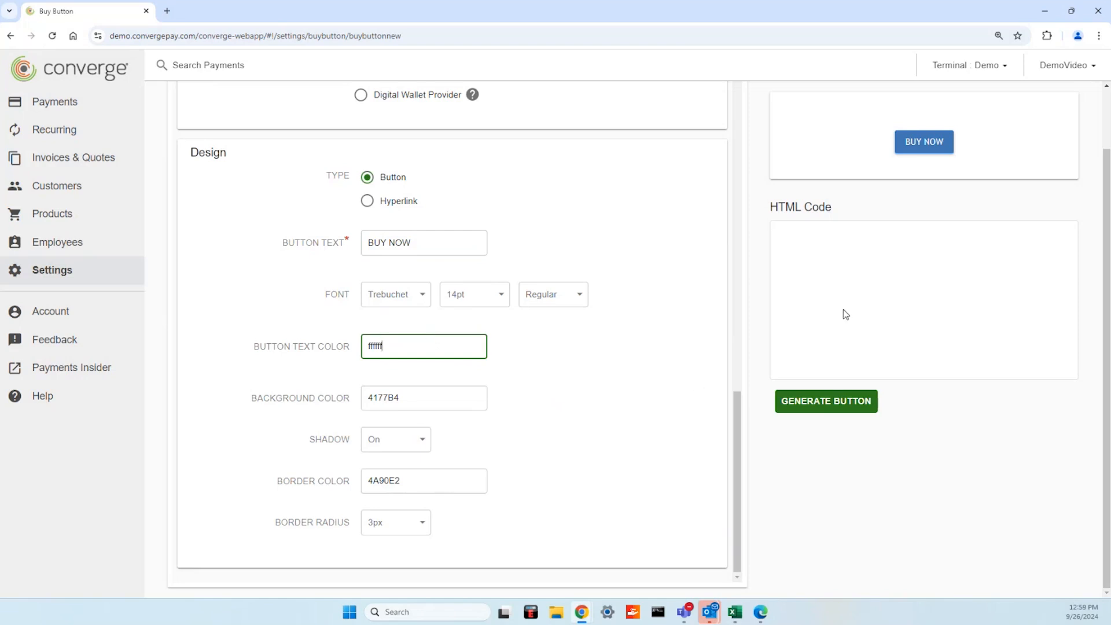
mouse_move(840, 317)
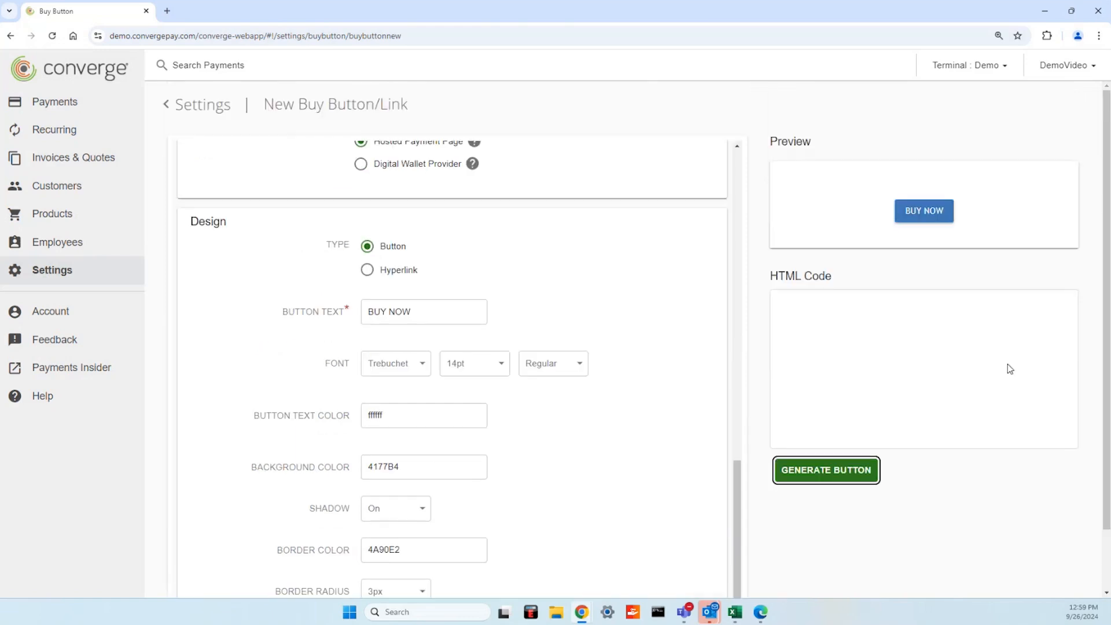
mouse_move(844, 475)
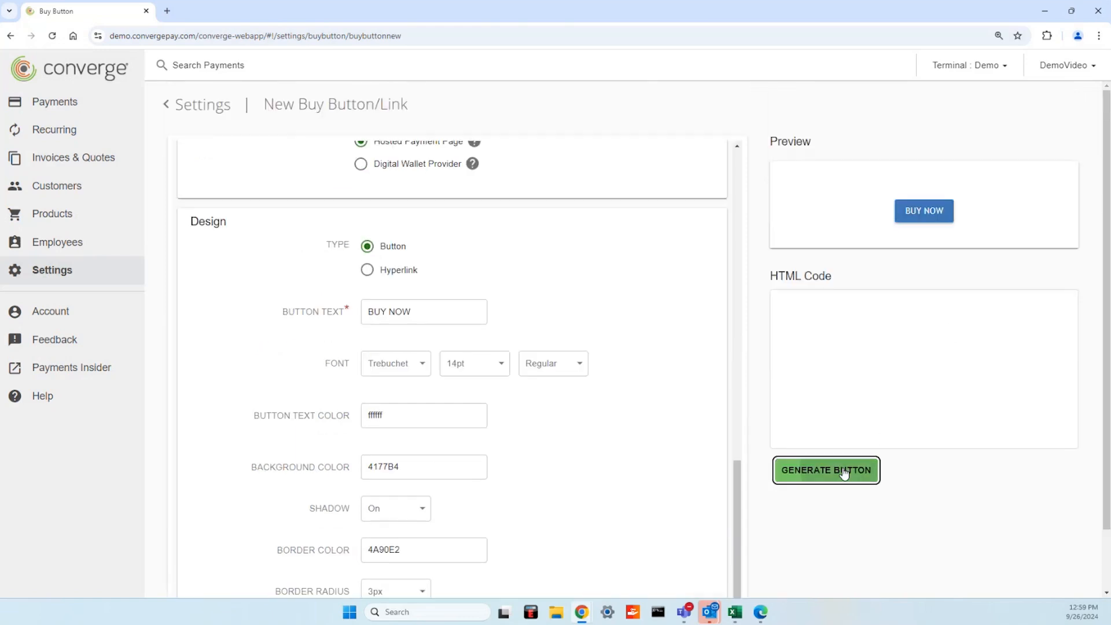
Step: Generate the BUY NOW button's HTML embed code and copy it to the clipboard
click(826, 470)
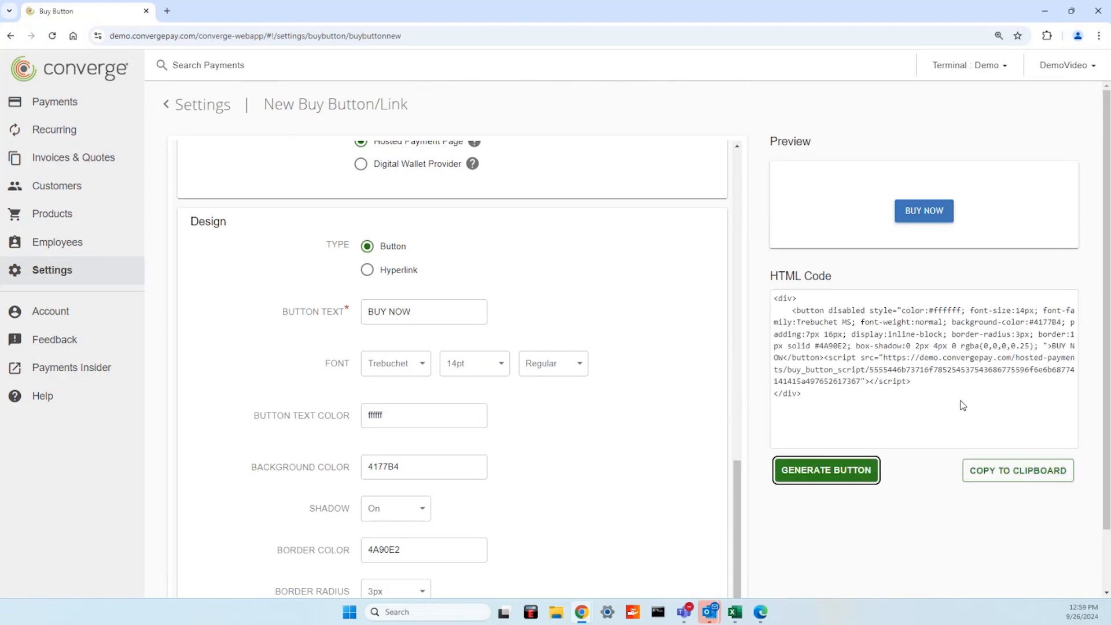
click(1018, 470)
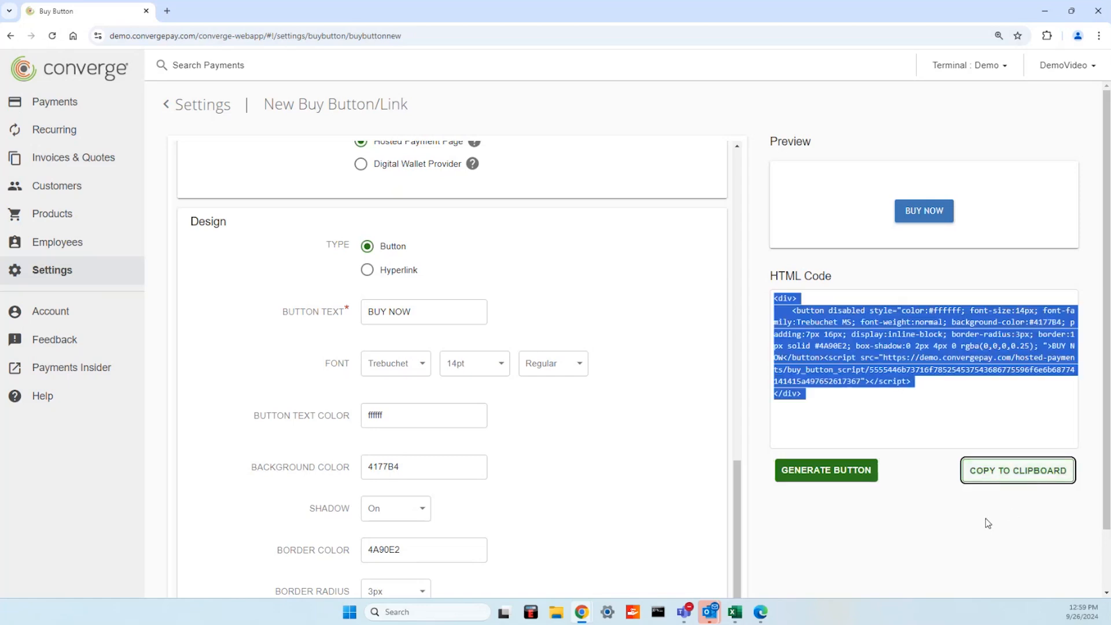
mouse_move(954, 392)
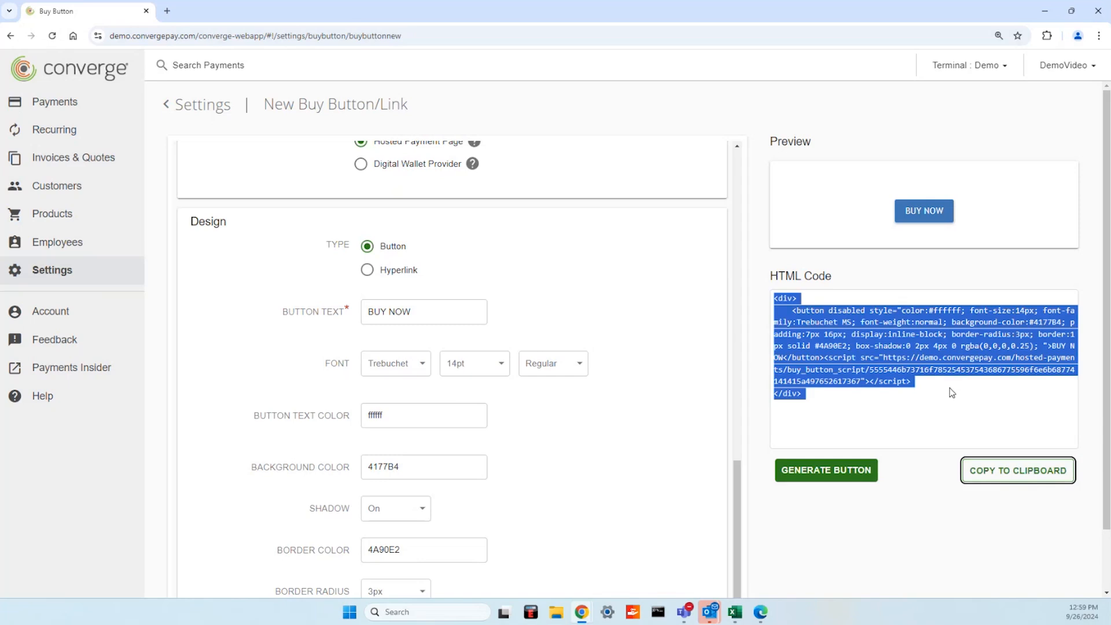
mouse_move(949, 395)
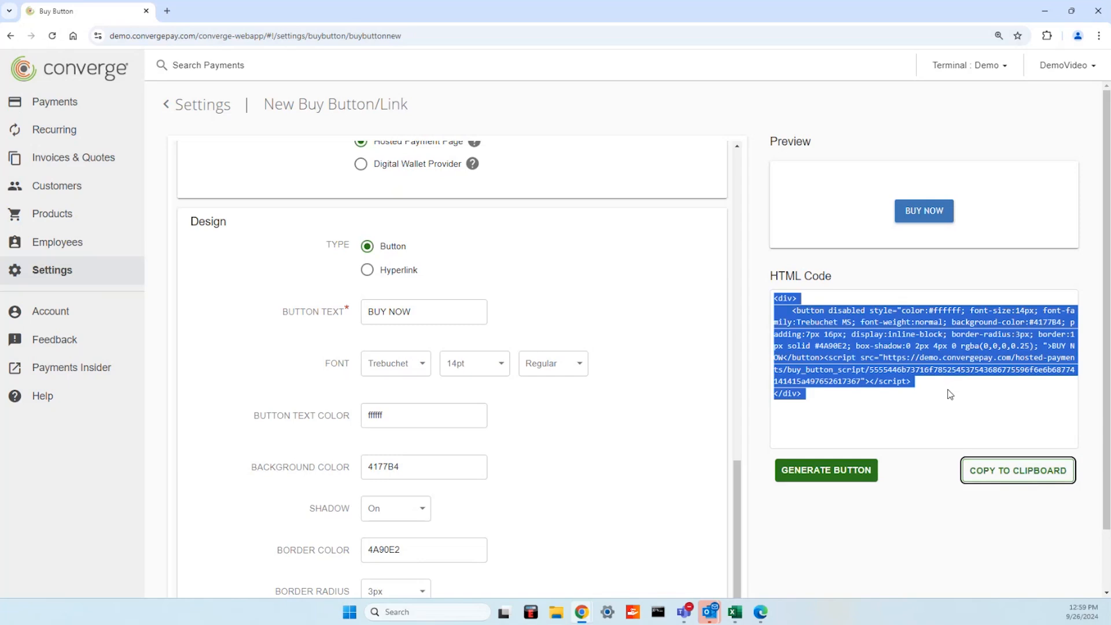
scroll(up, 3)
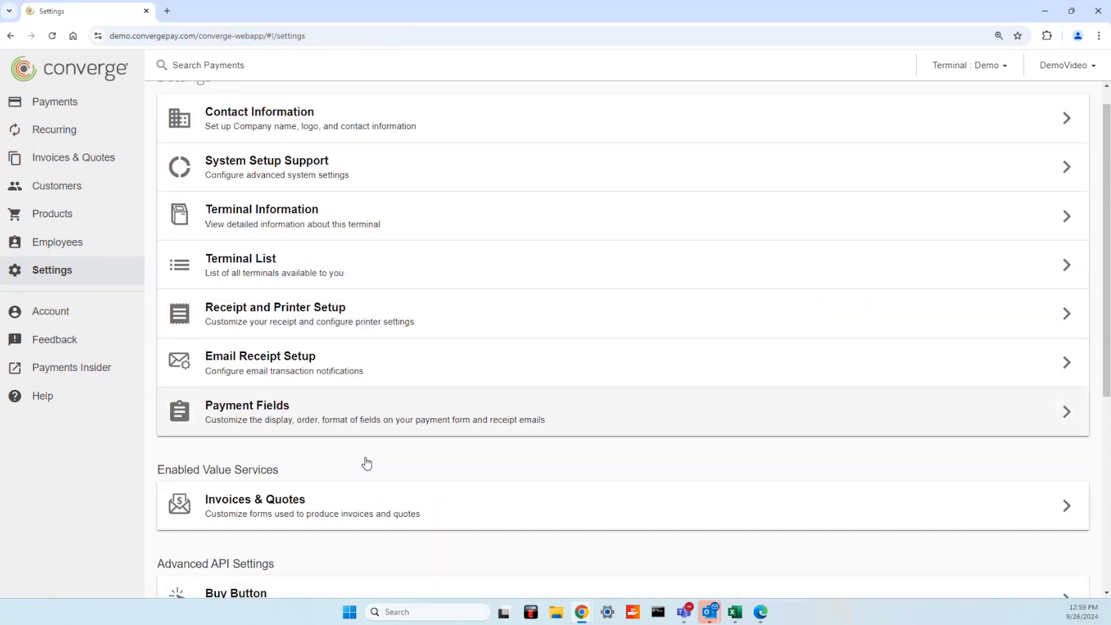
click(234, 592)
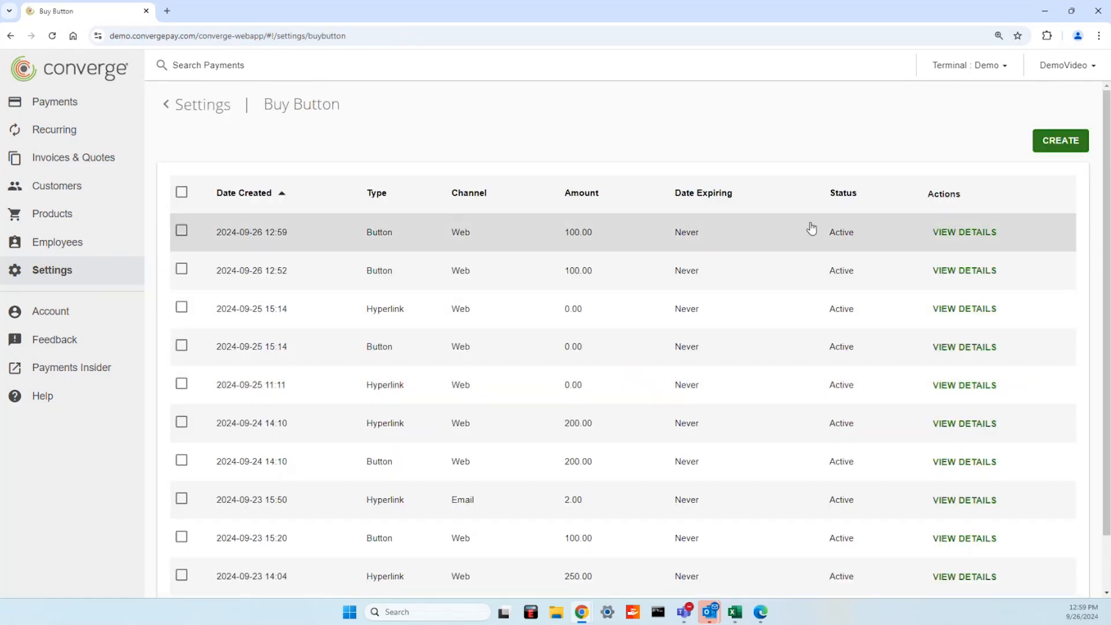
mouse_move(787, 236)
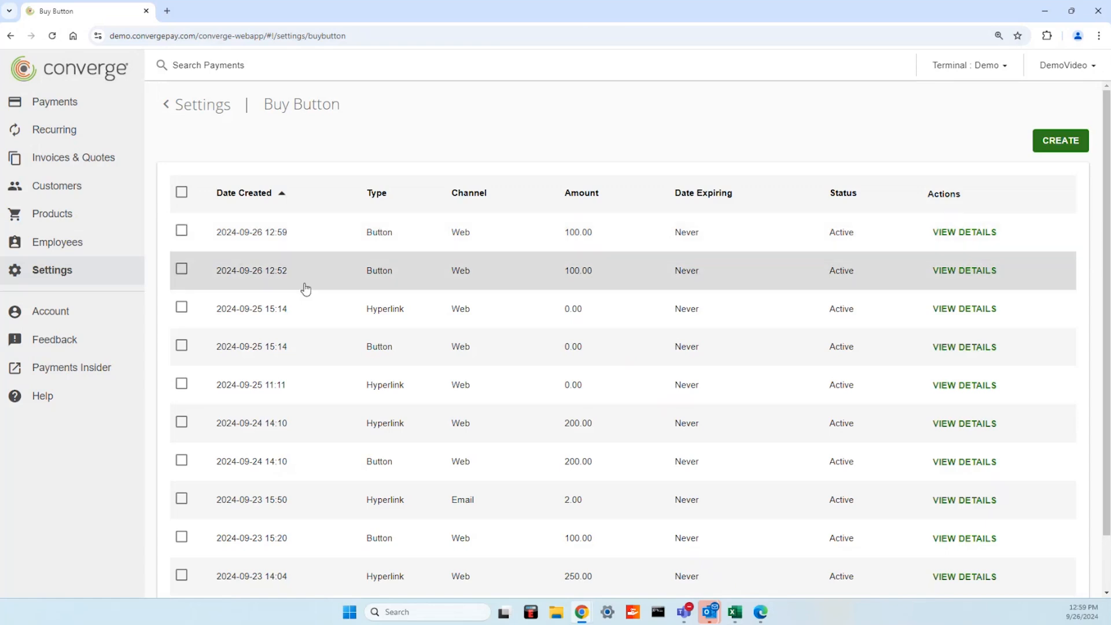
mouse_move(859, 243)
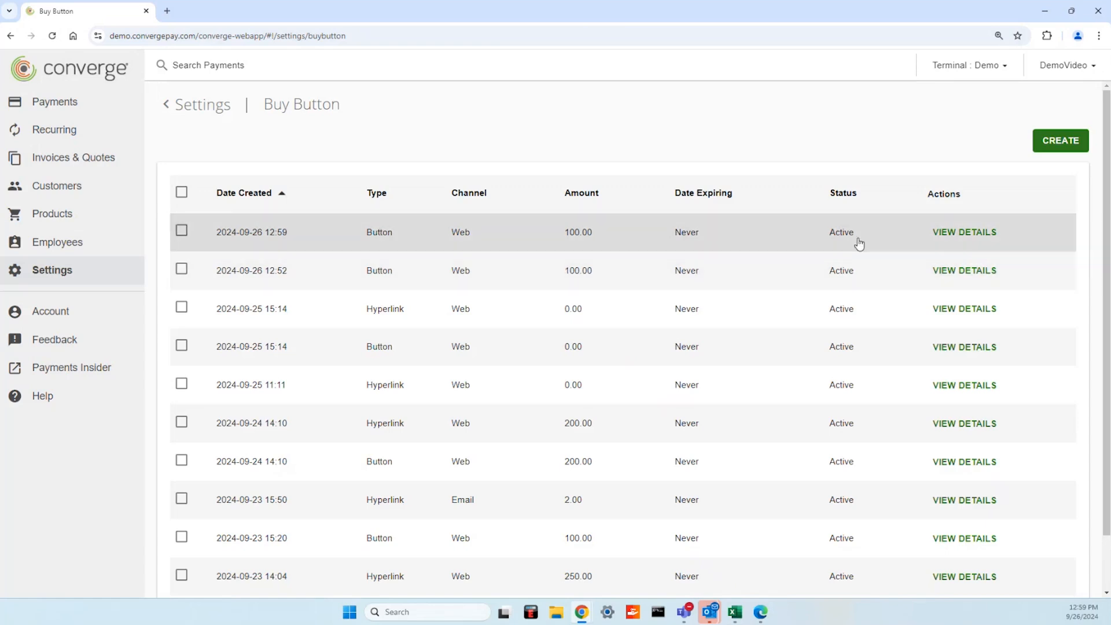
click(964, 232)
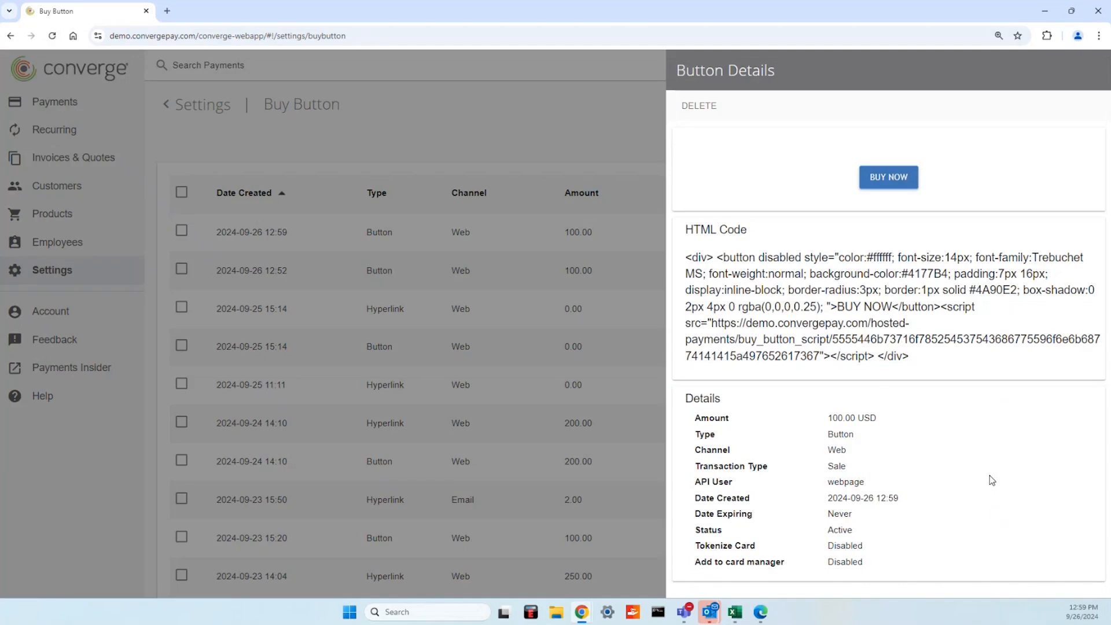
mouse_move(1015, 183)
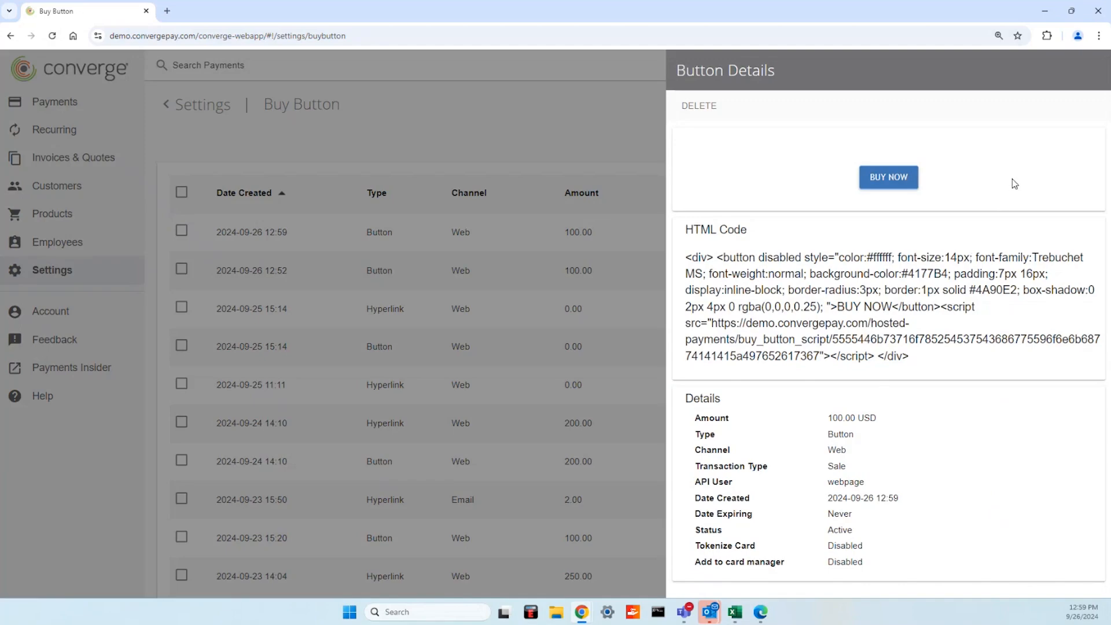